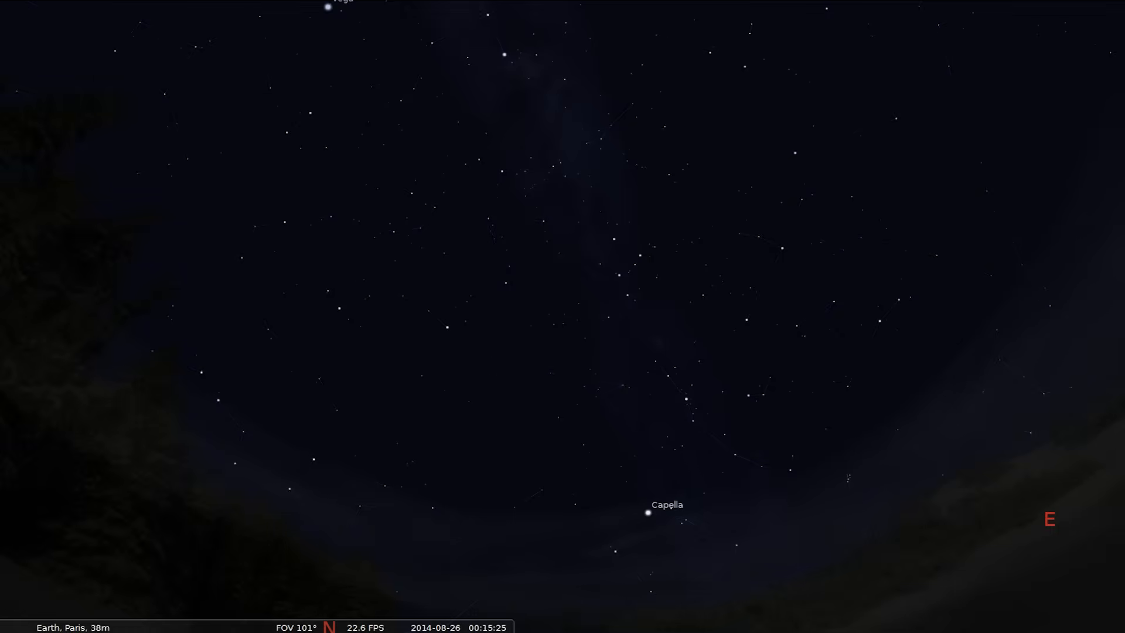
- Show constellation lines and select Polaris to display its details above the northern horizon
key(c)
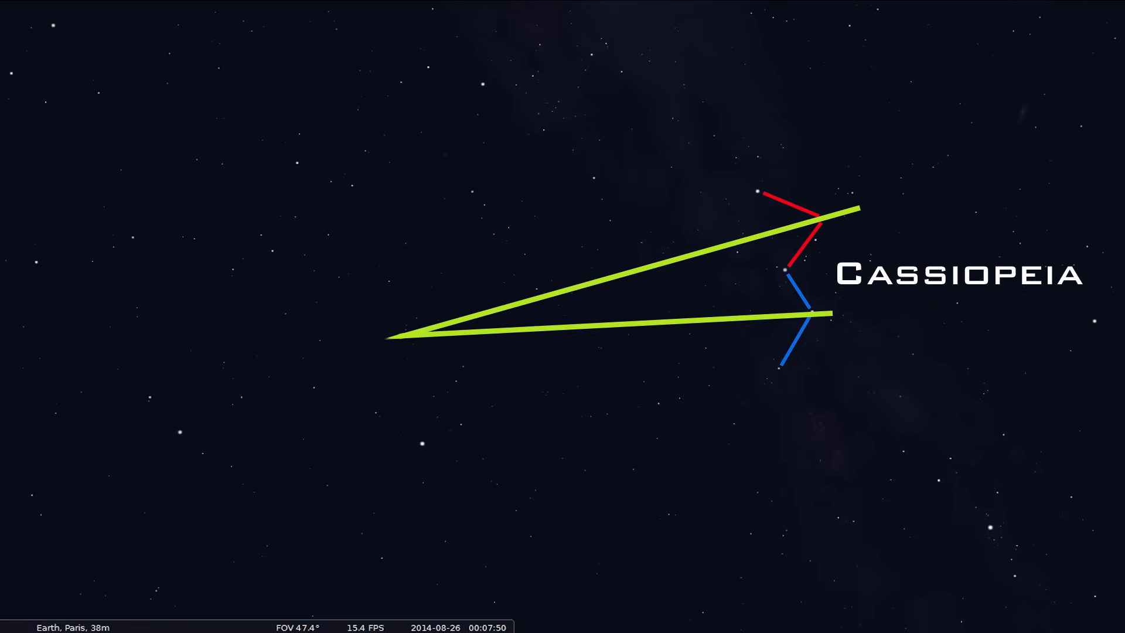
click(414, 331)
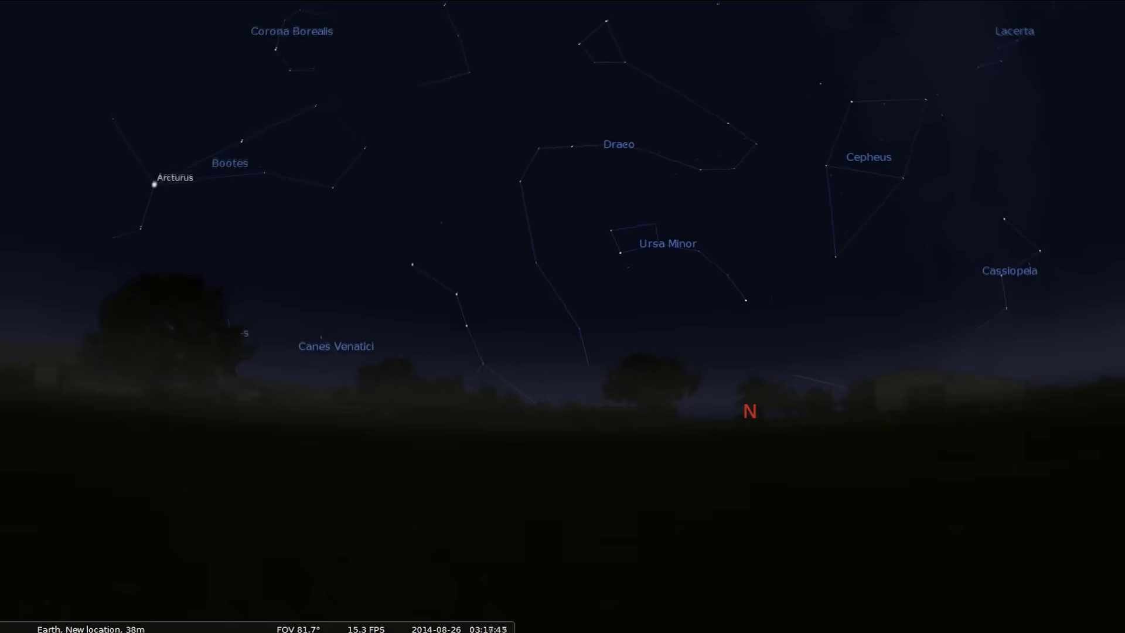
click(561, 318)
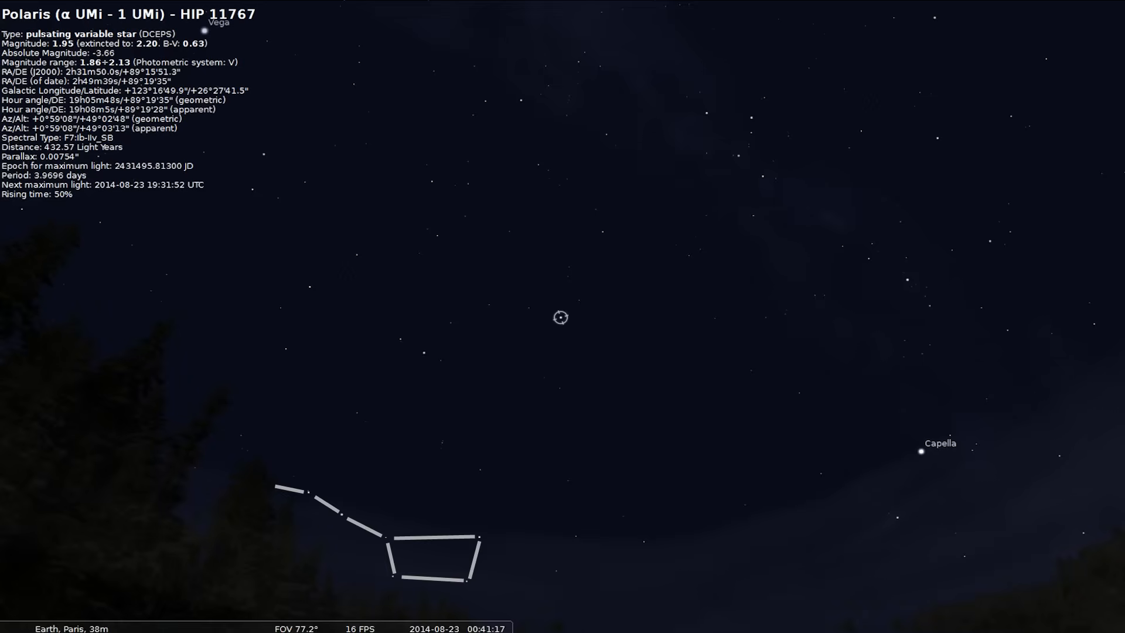